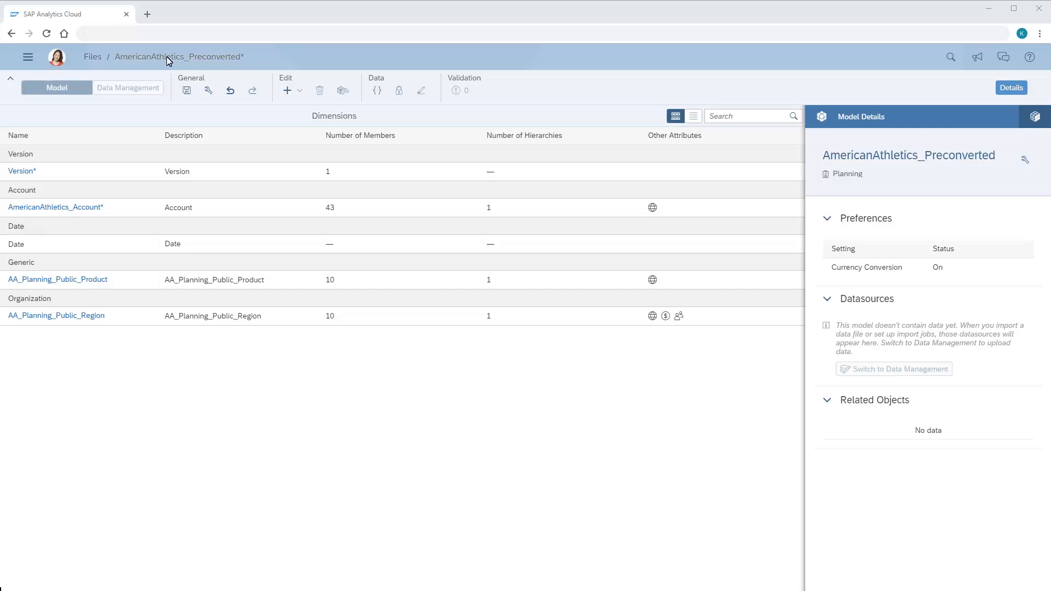
Bring up the Model Preferences dialog for the AmericanAthletics_Preconverted model
click(208, 90)
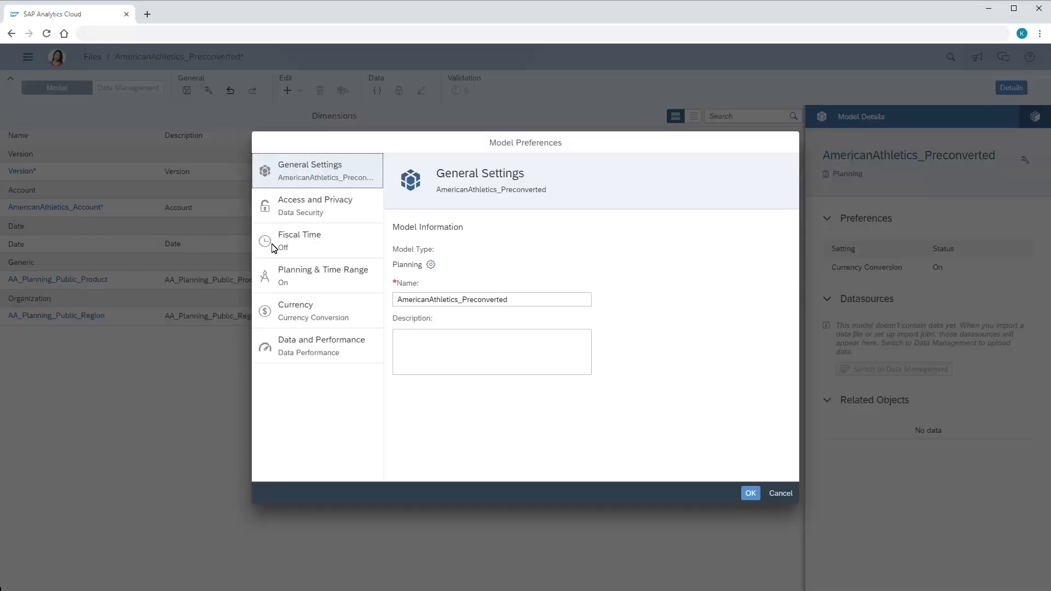
Show the Currency settings down to the Preconverted Actuals option (conversion on, USD default)
click(296, 310)
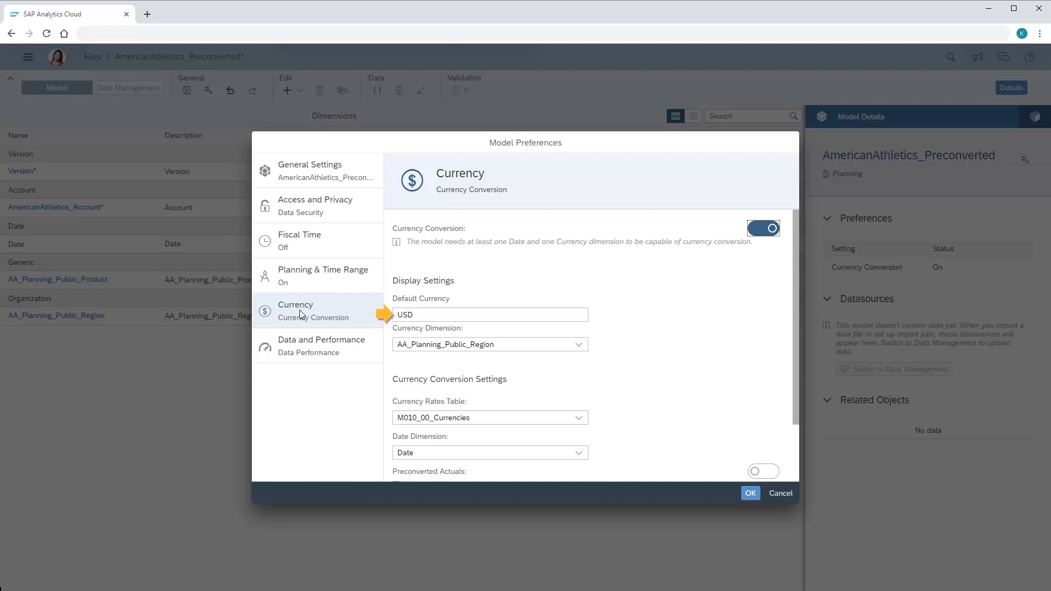
mouse_move(390, 340)
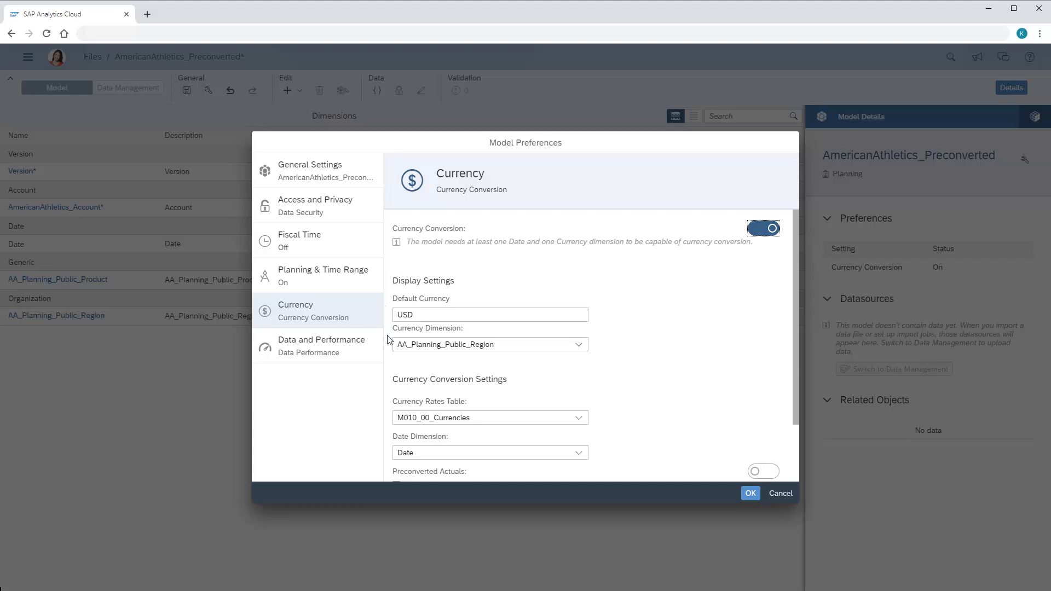
scroll(down, 3)
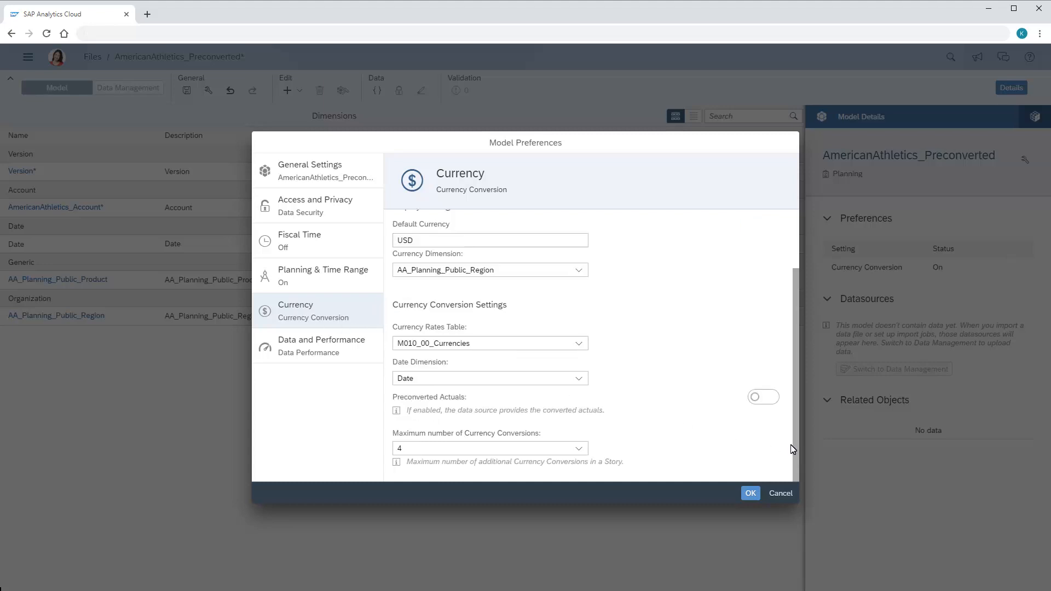
Turn on Preconverted Actuals and confirm the preferences with OK
click(763, 396)
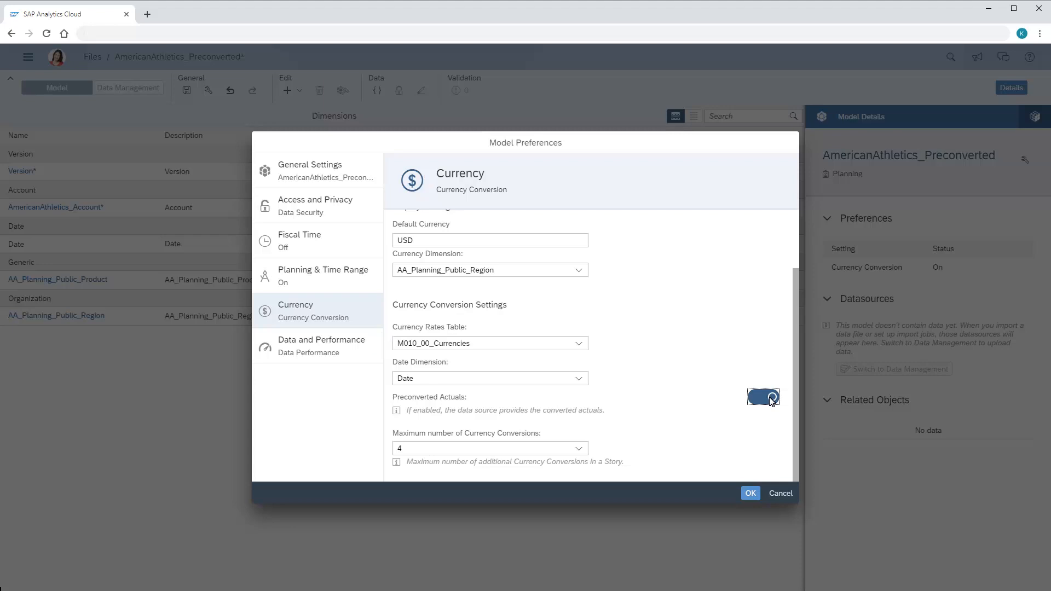
mouse_move(751, 491)
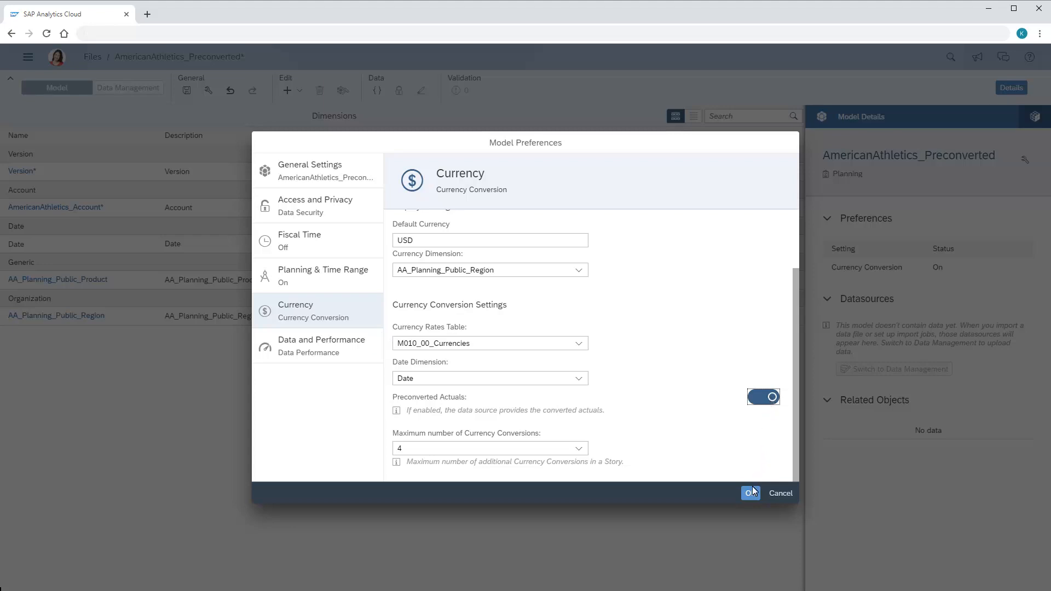
click(750, 494)
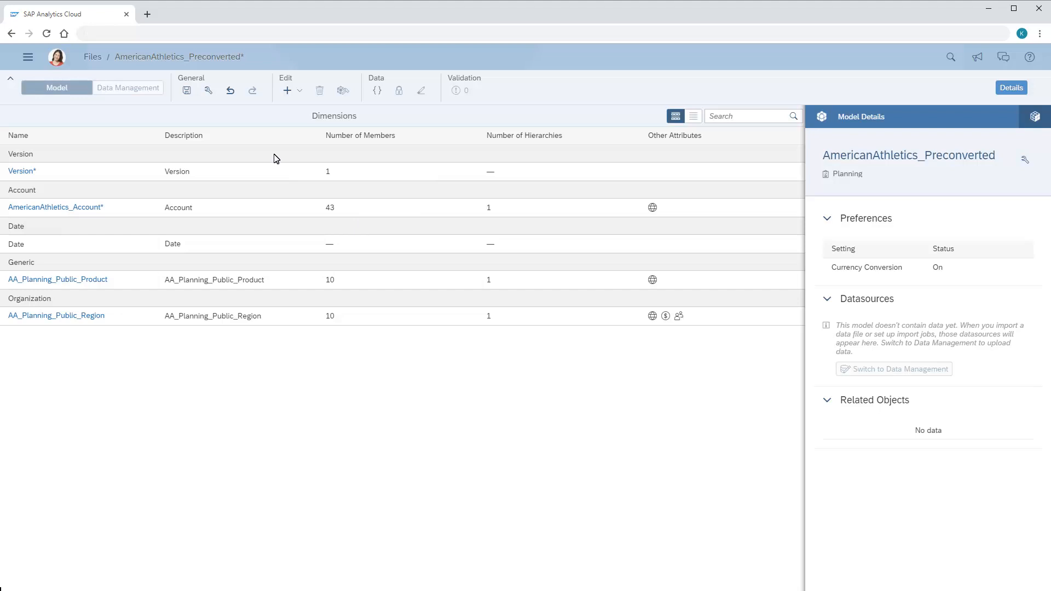
Reach the Data Management import mapping for American Athletics Actual preconverted usd.csv
click(186, 90)
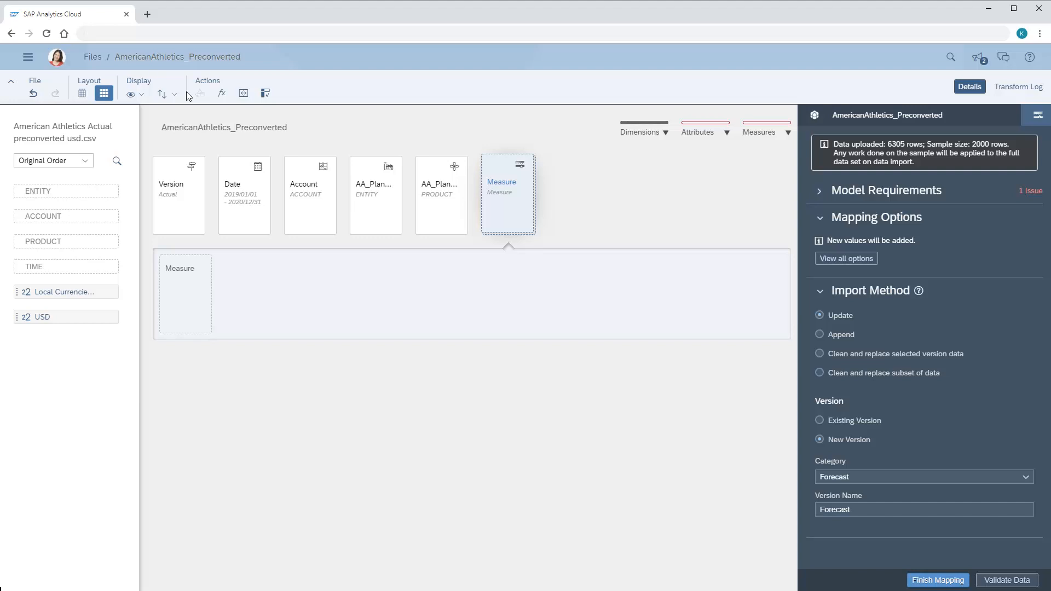
mouse_move(831, 476)
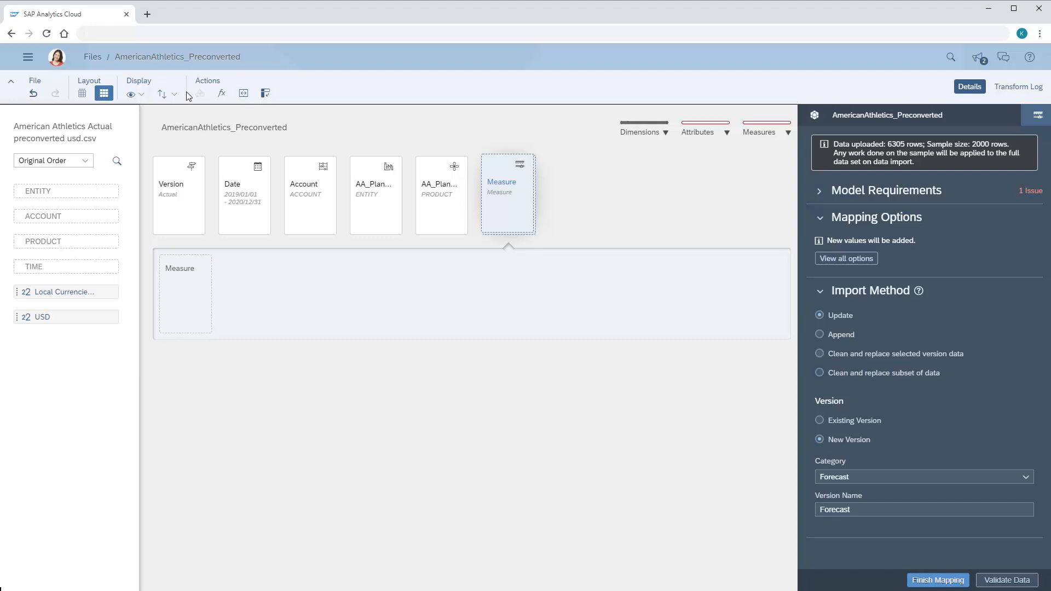
mouse_move(723, 373)
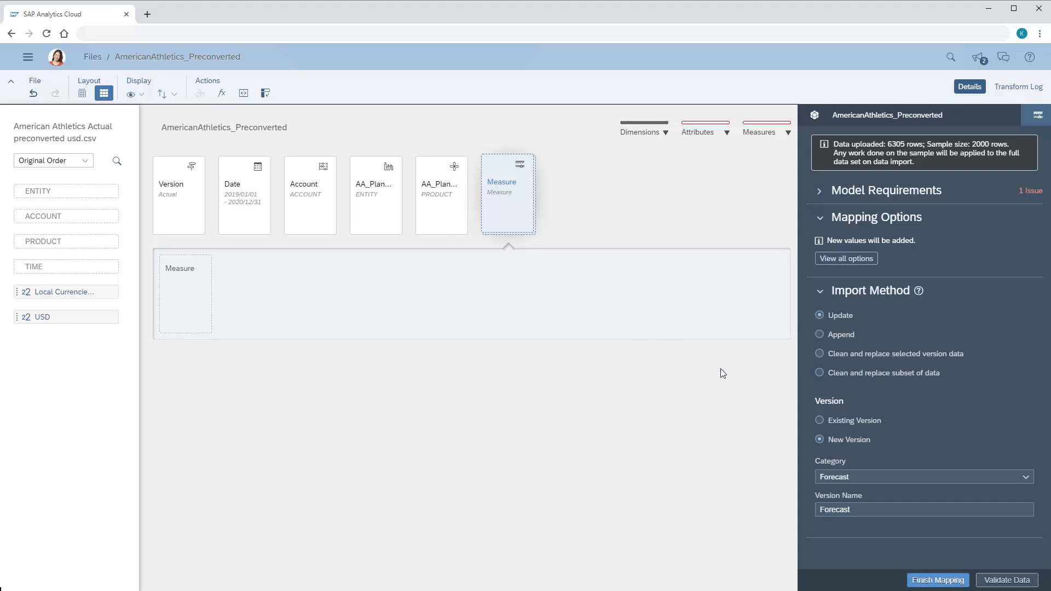
Target the existing Actual version, map Local Currencies to Local Currency, and select the USD column
click(819, 421)
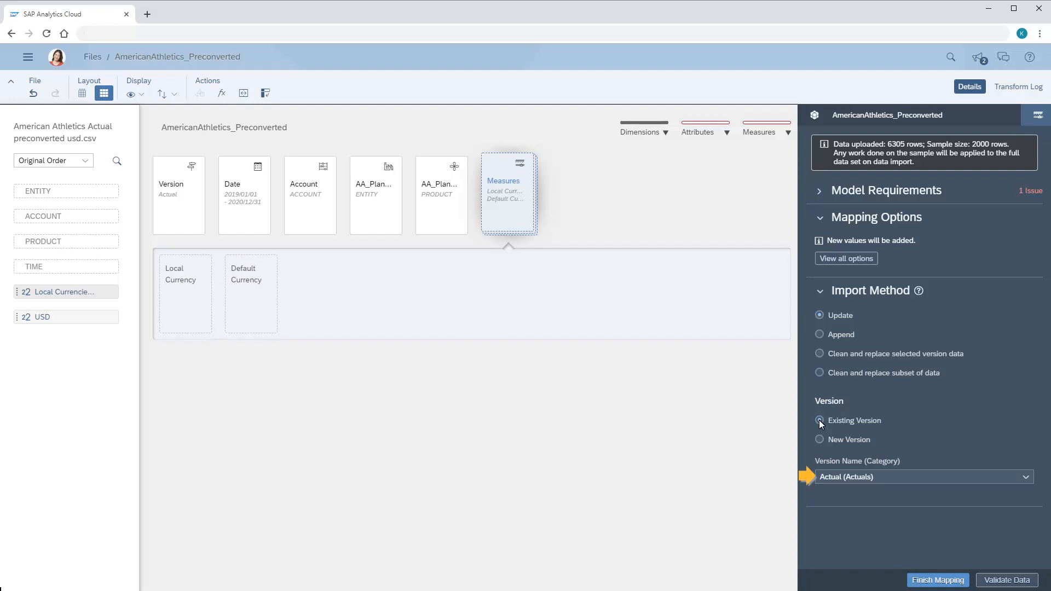
click(217, 294)
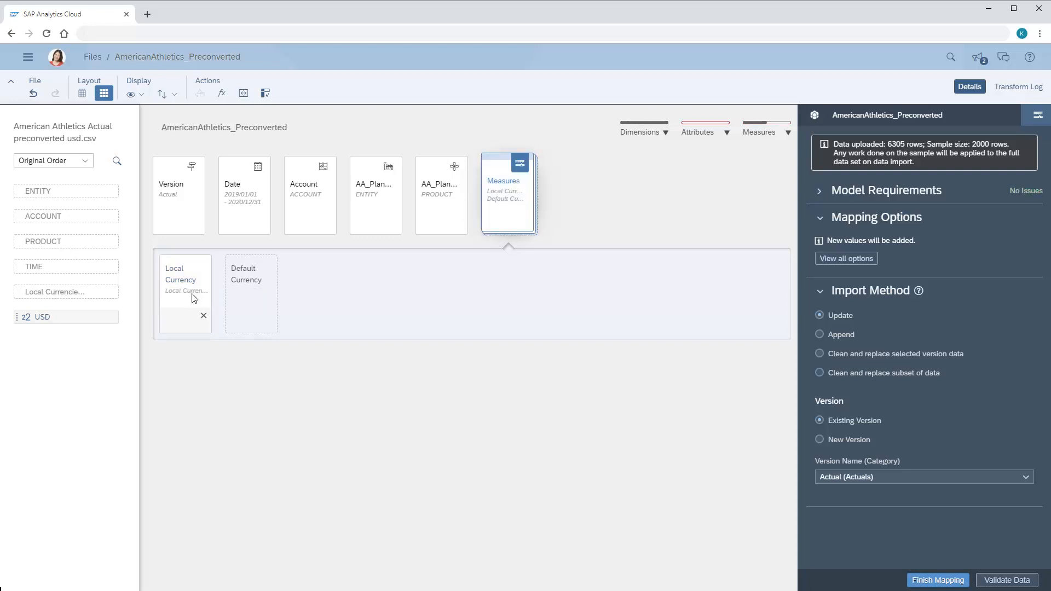
click(41, 316)
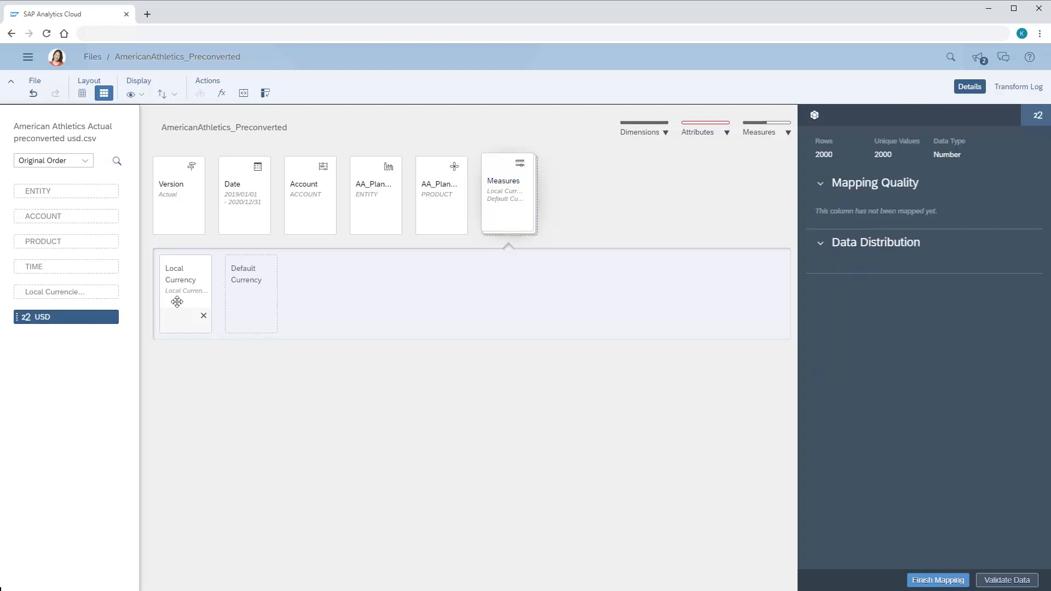